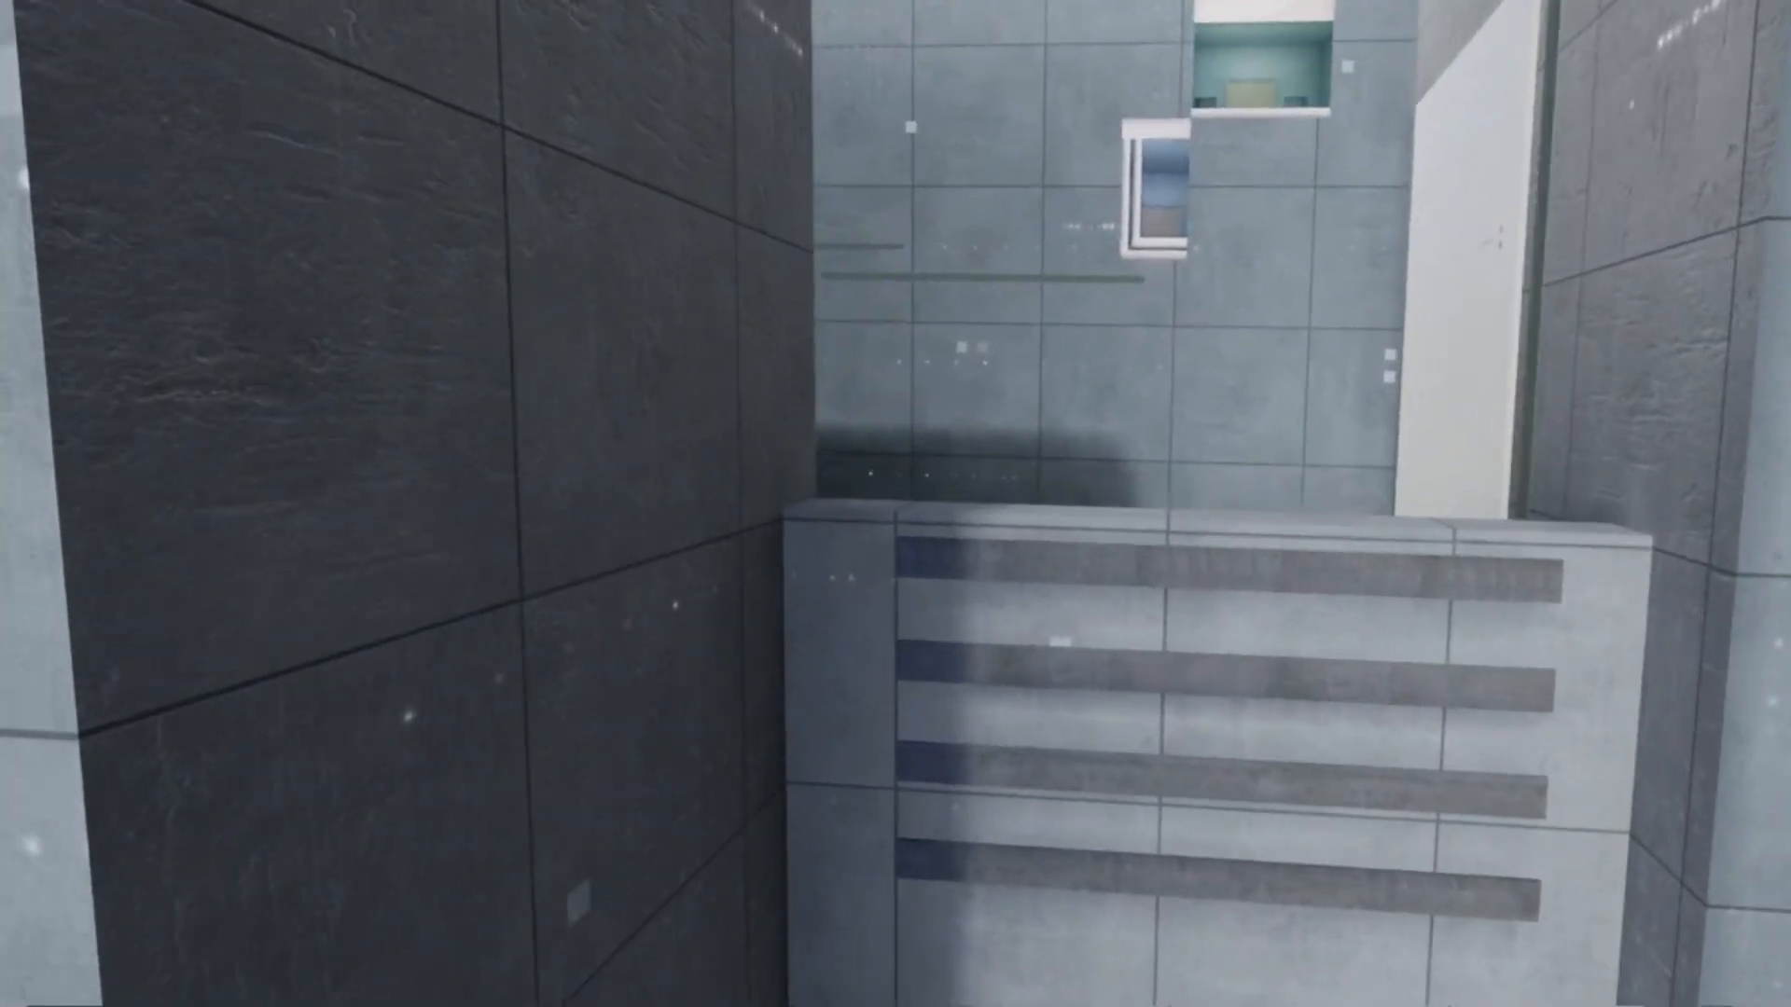
pyautogui.scroll(-3)
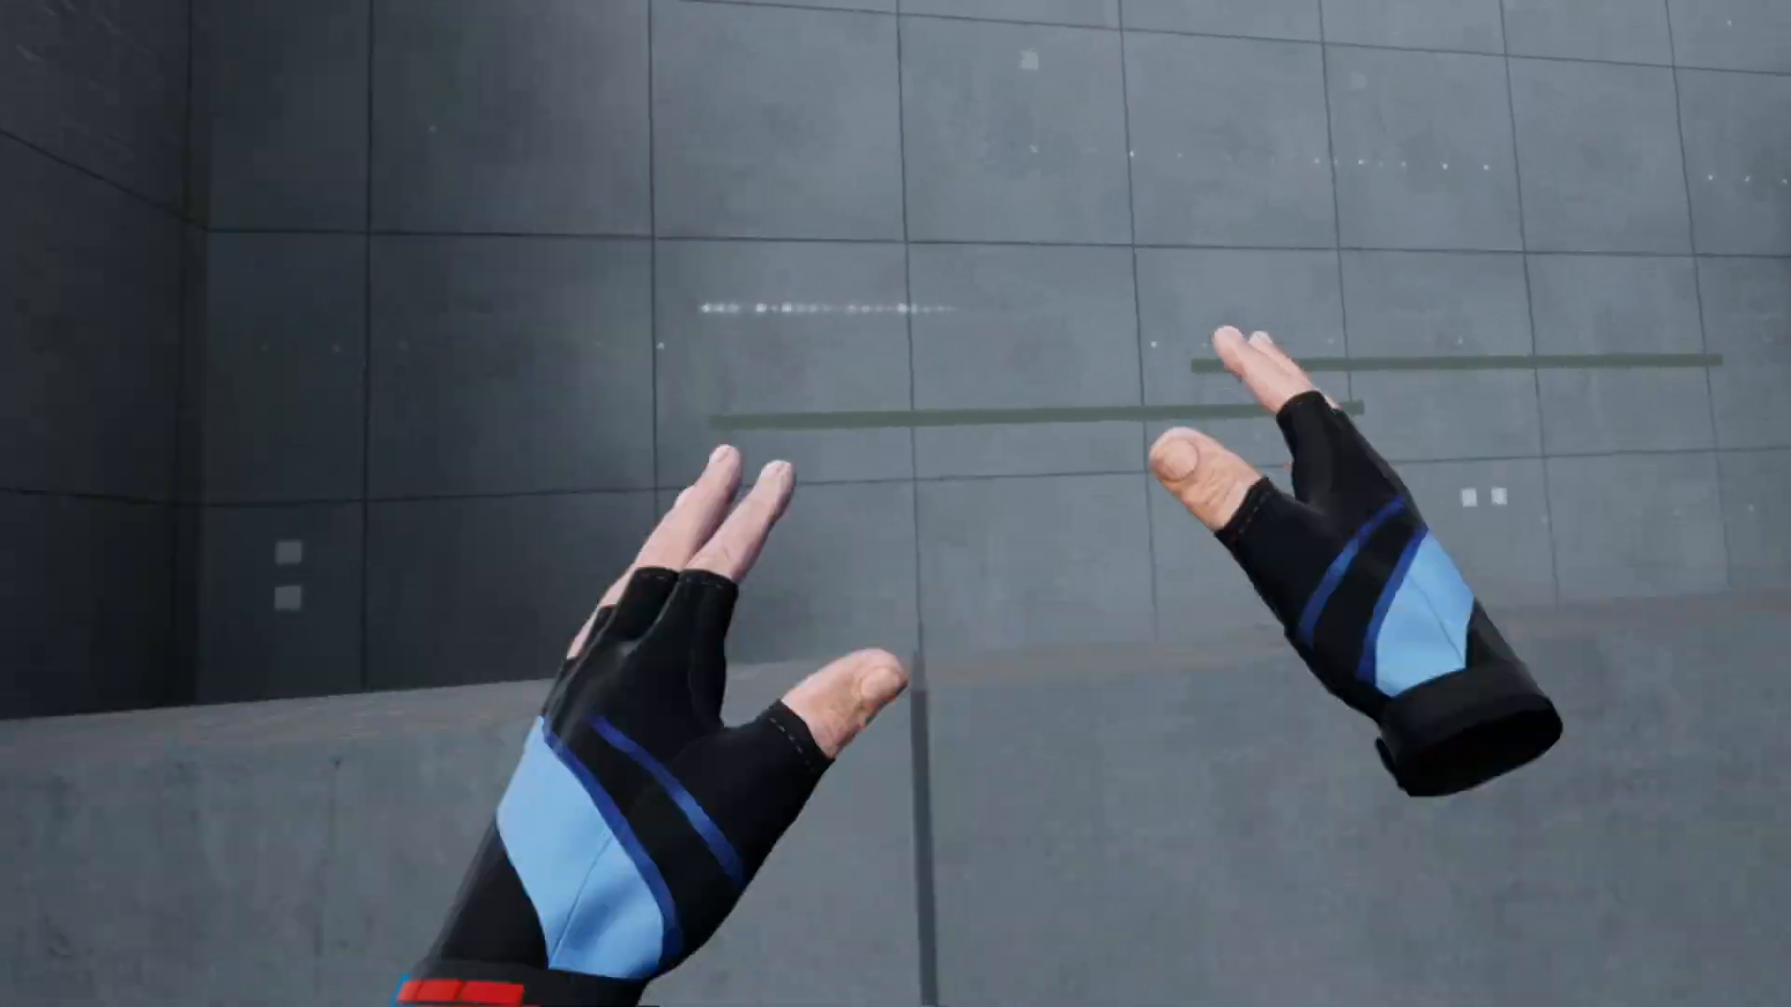
pyautogui.scroll(-3)
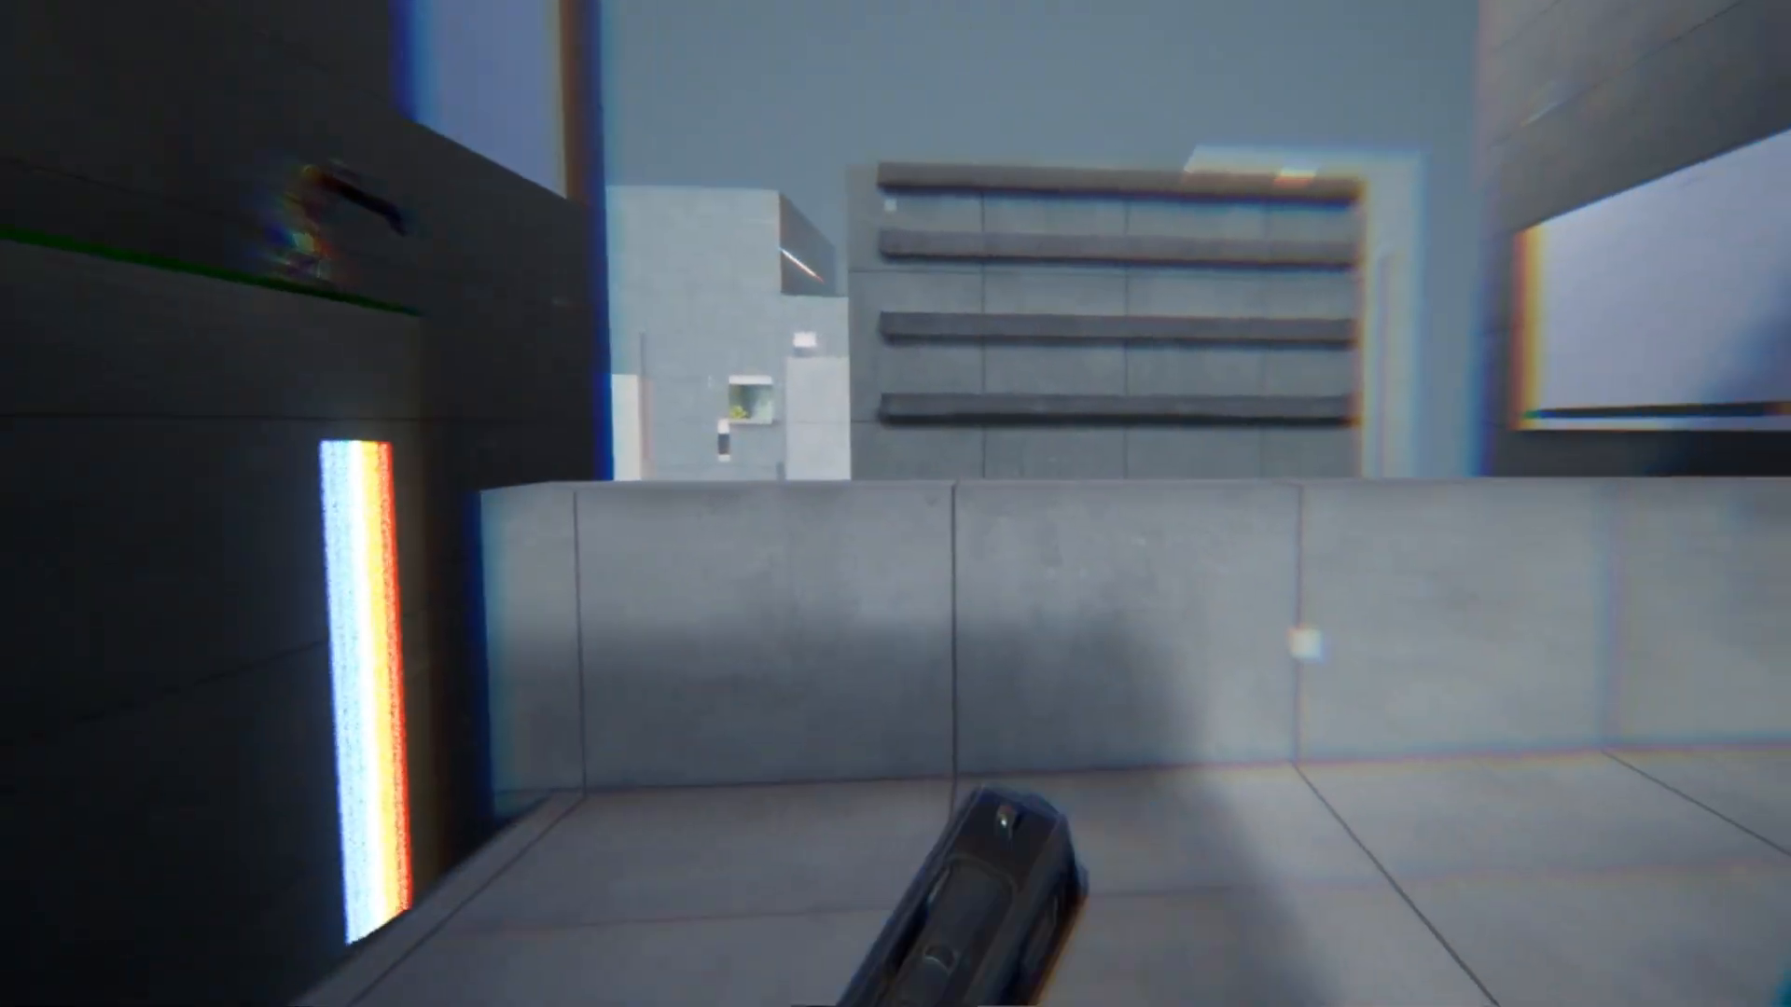
pyautogui.moveTo(895, 504)
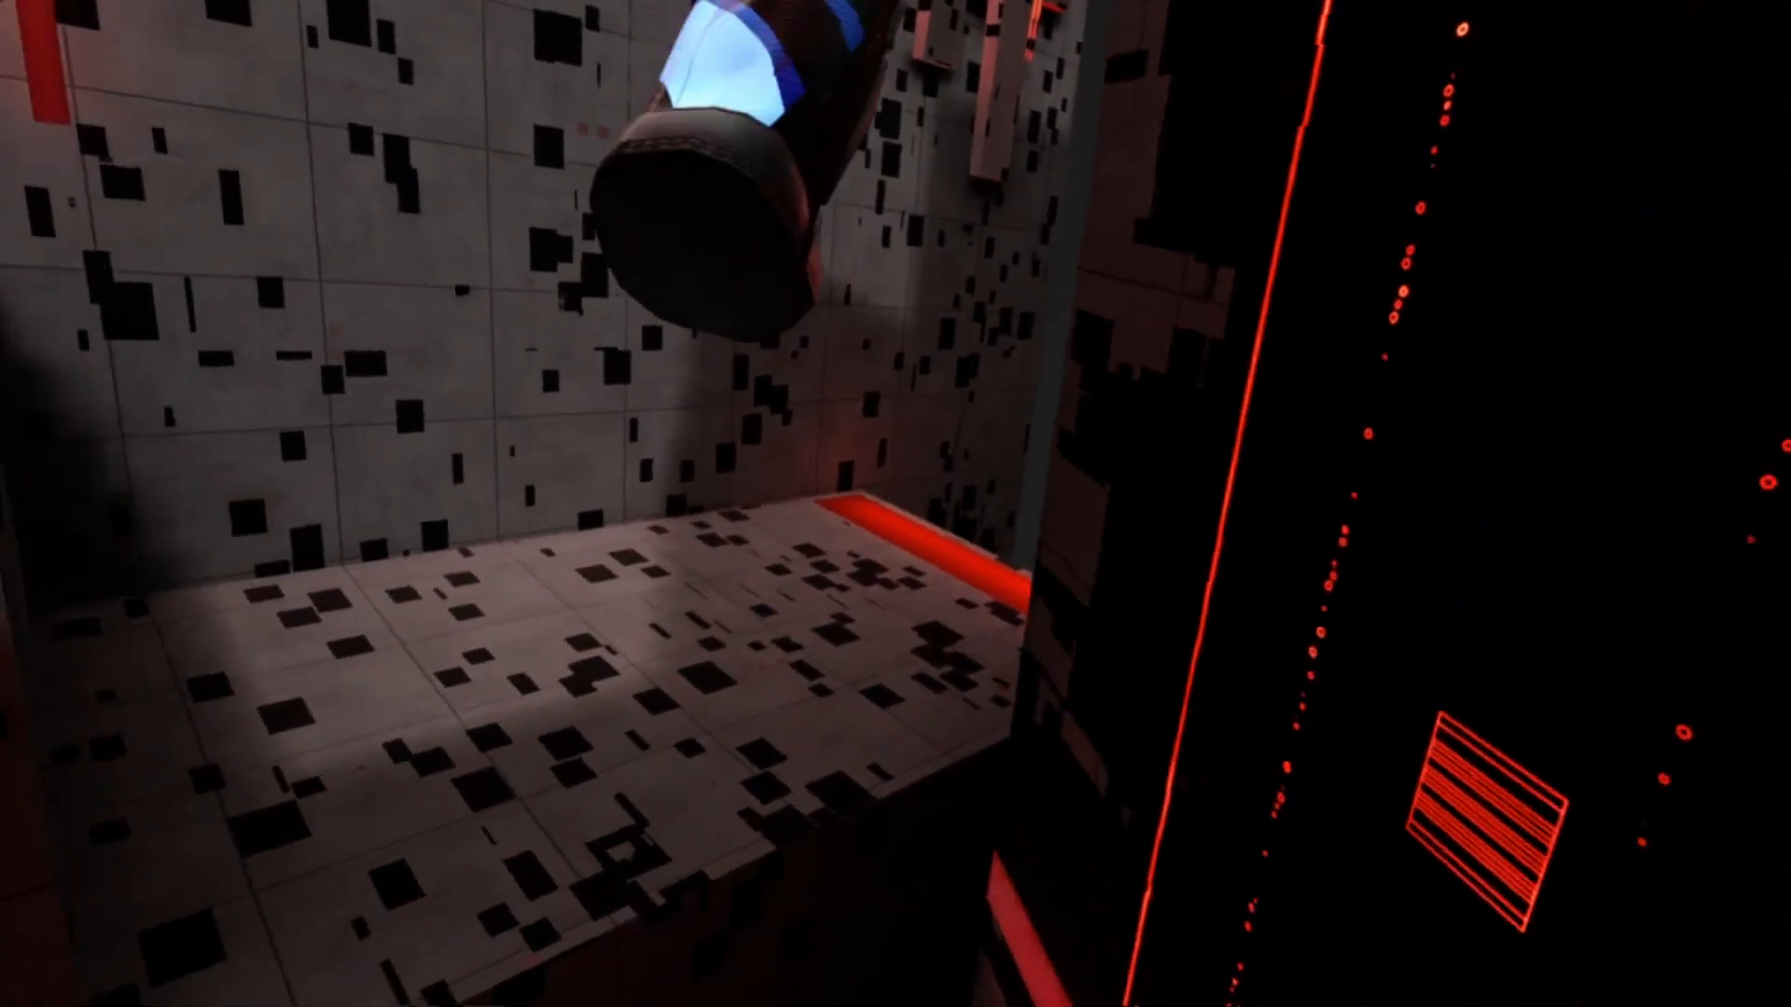
pyautogui.moveTo(895, 504)
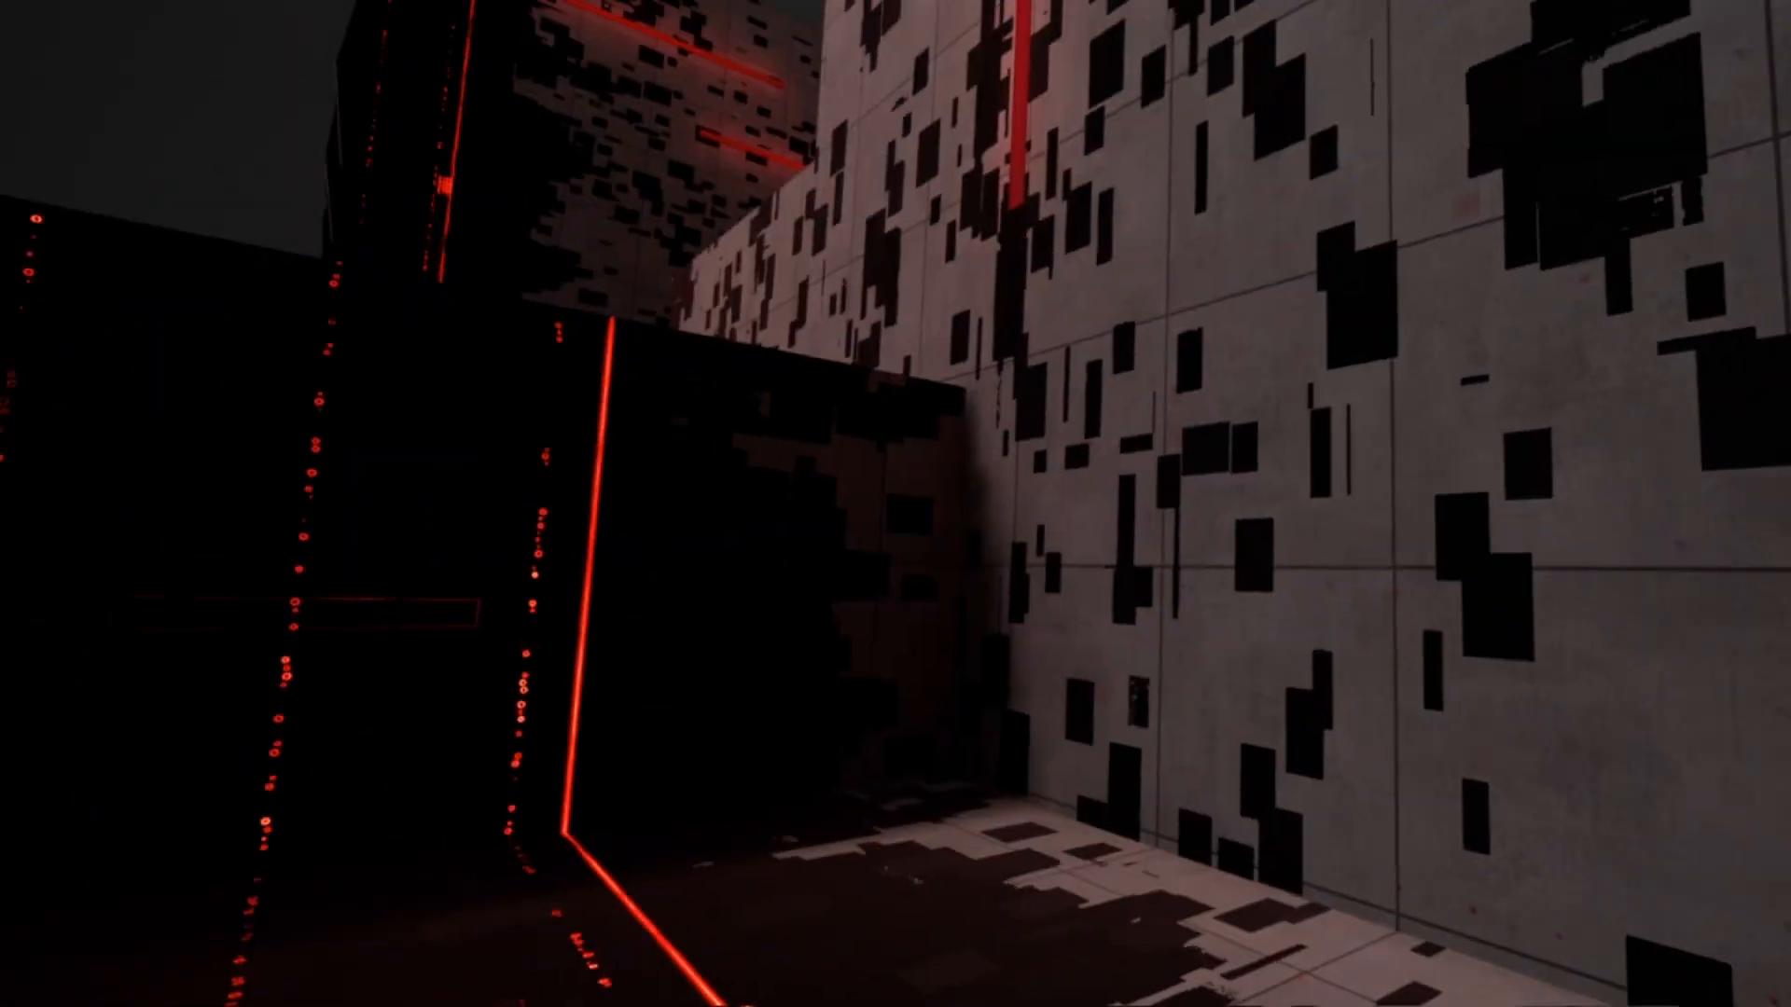